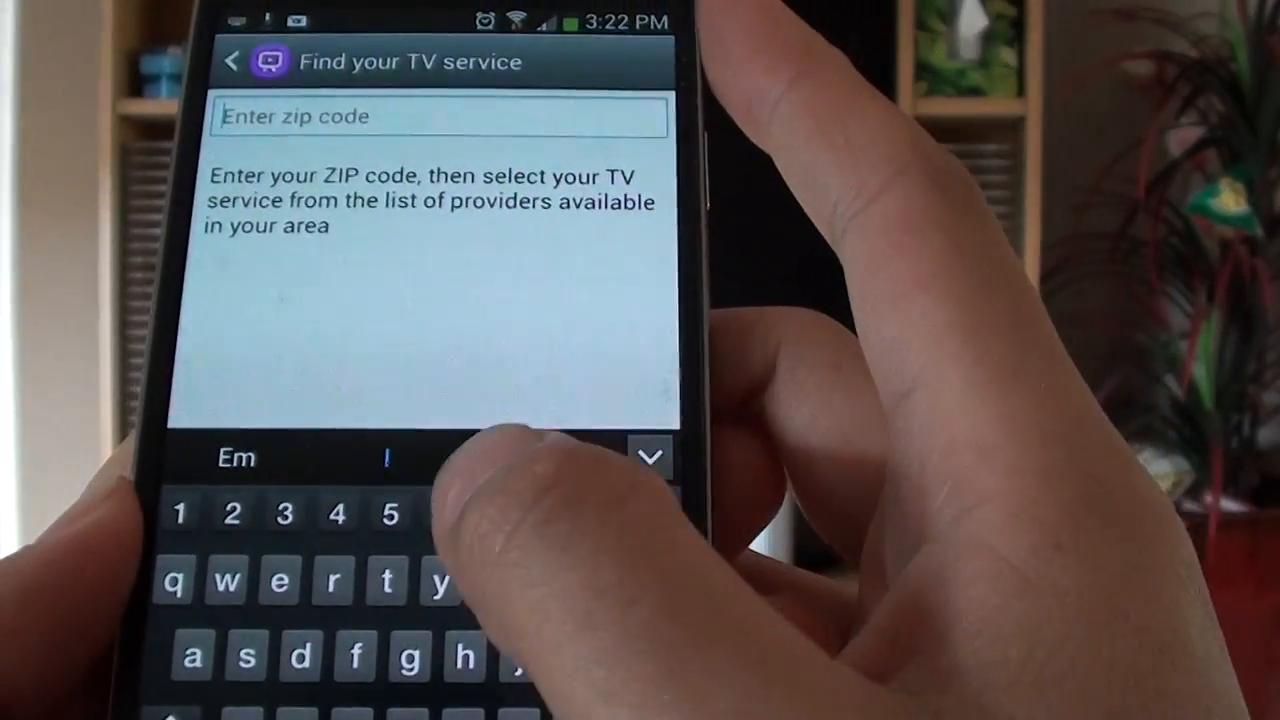
text(6000)
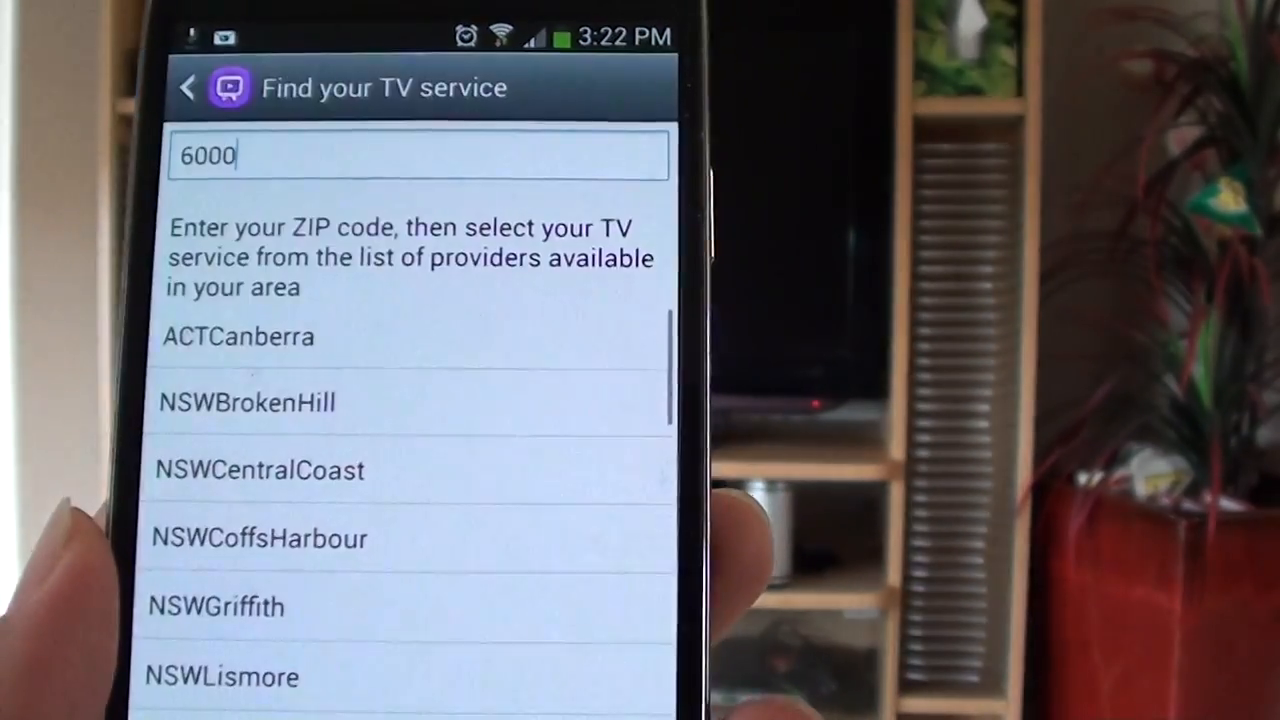
scroll(down, 3)
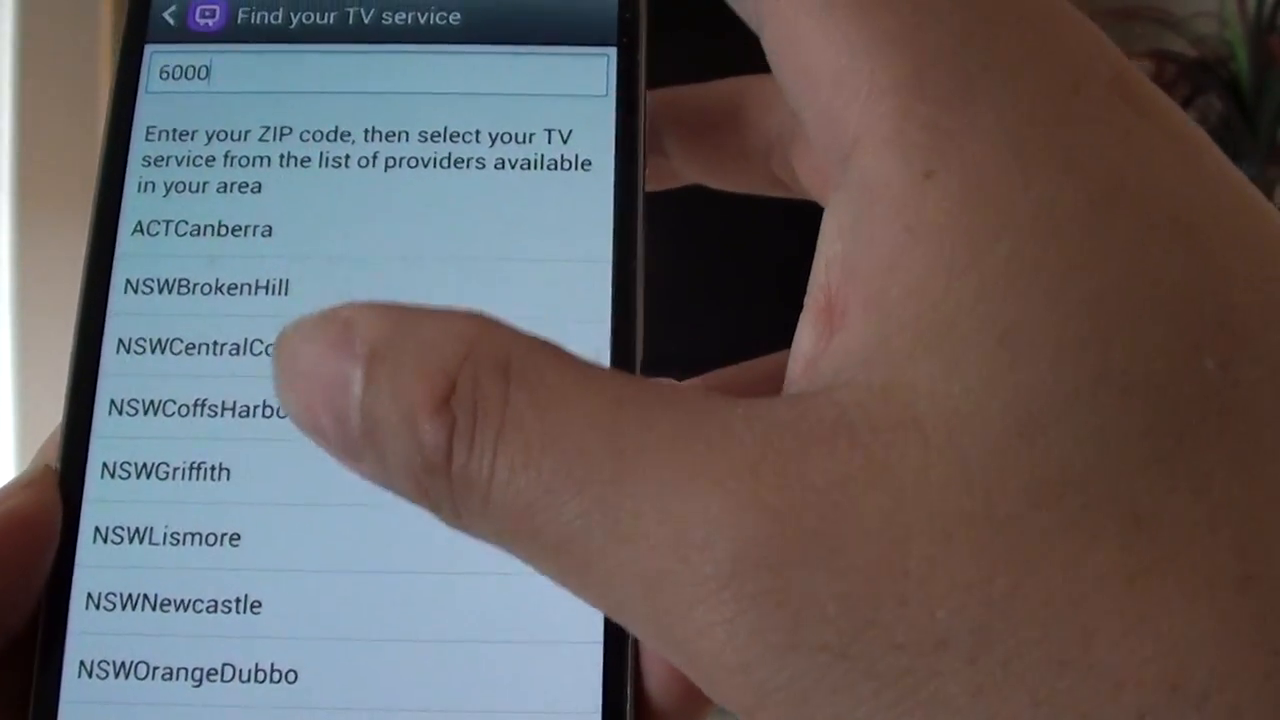
scroll(down, 3)
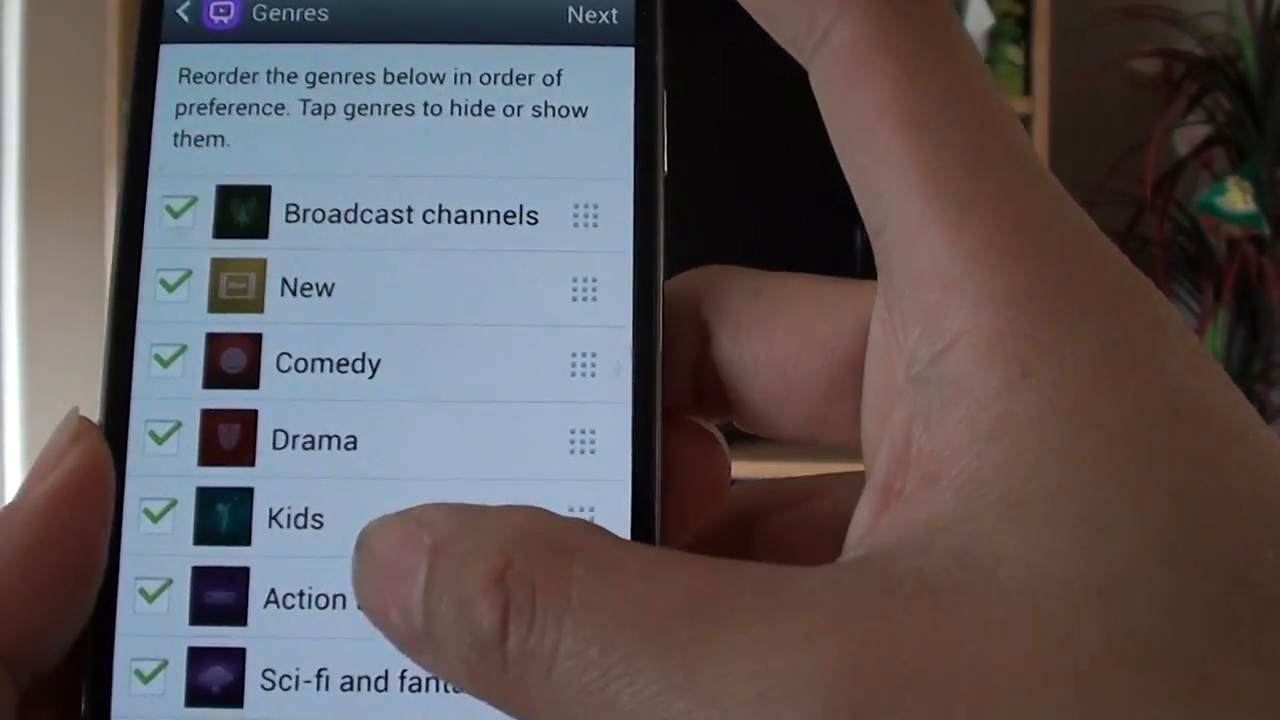
scroll(down, 3)
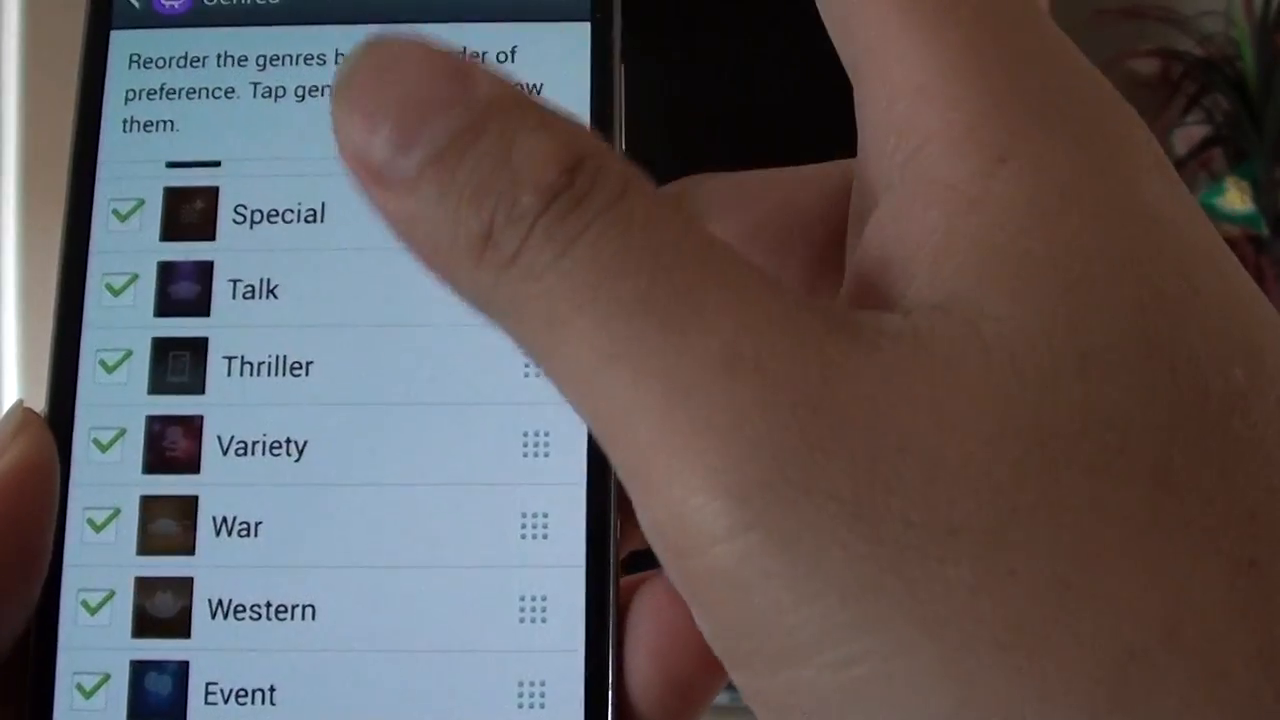
scroll(up, 3)
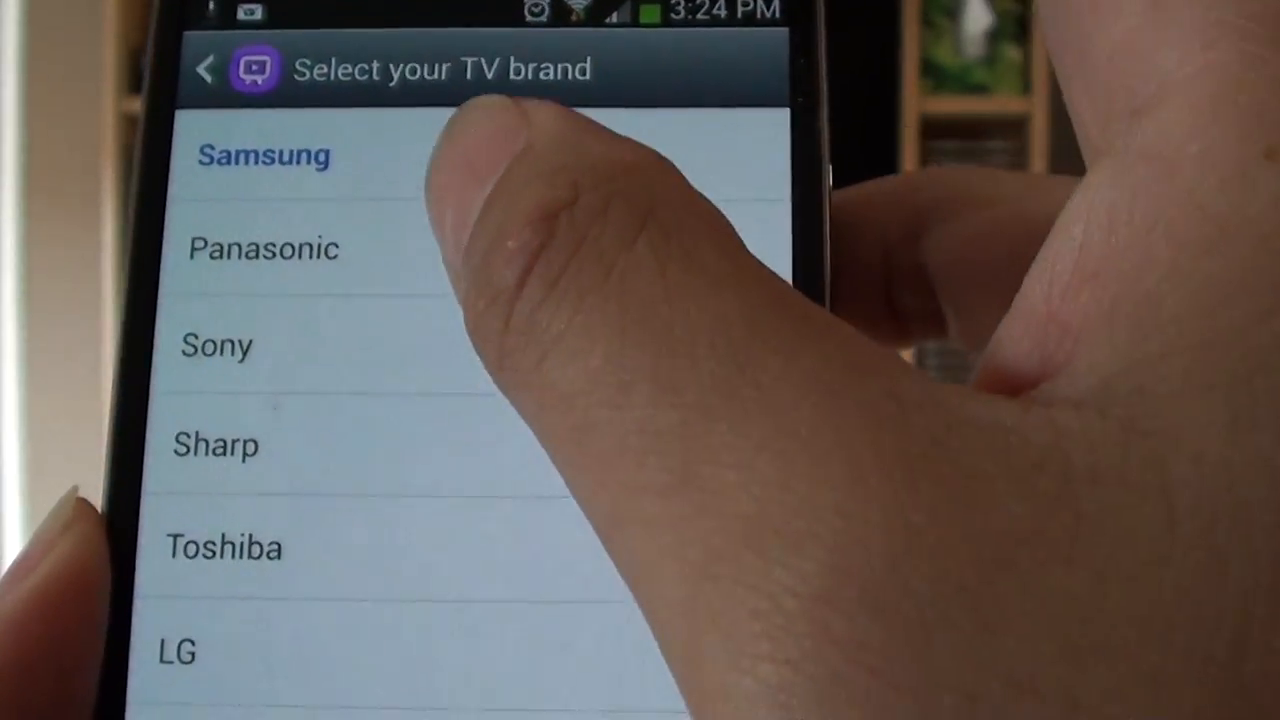
scroll(down, 3)
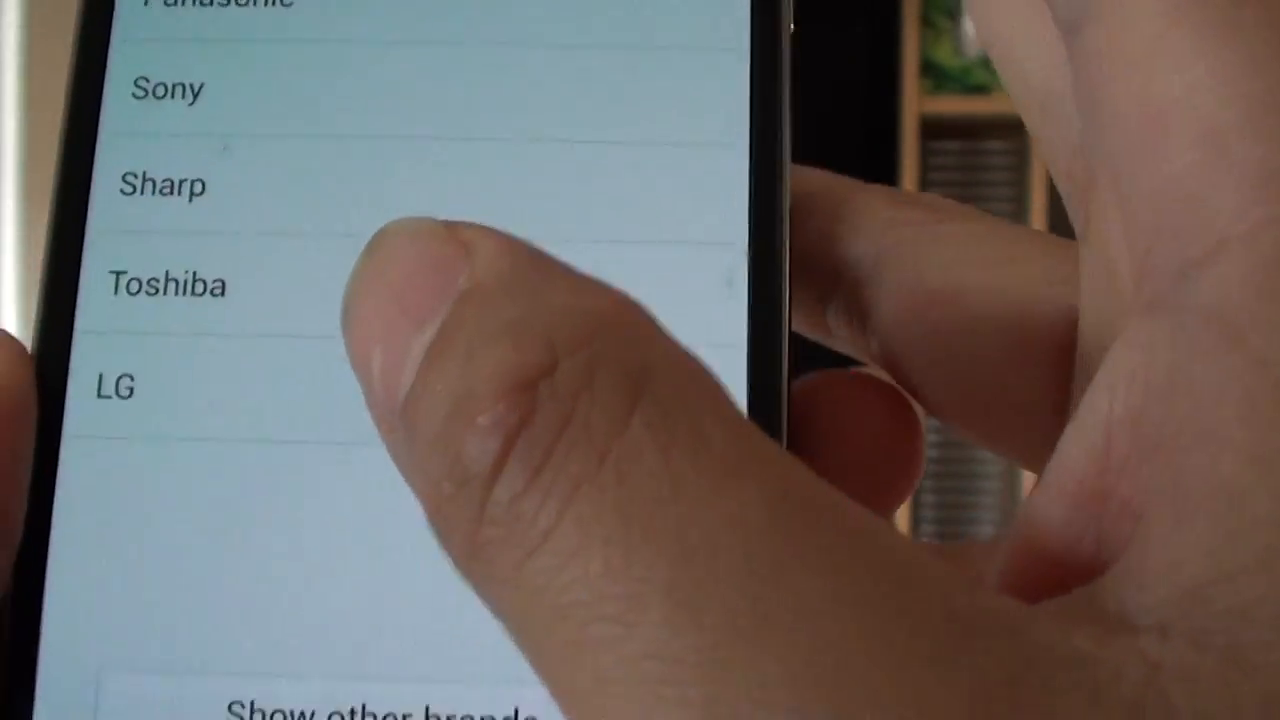